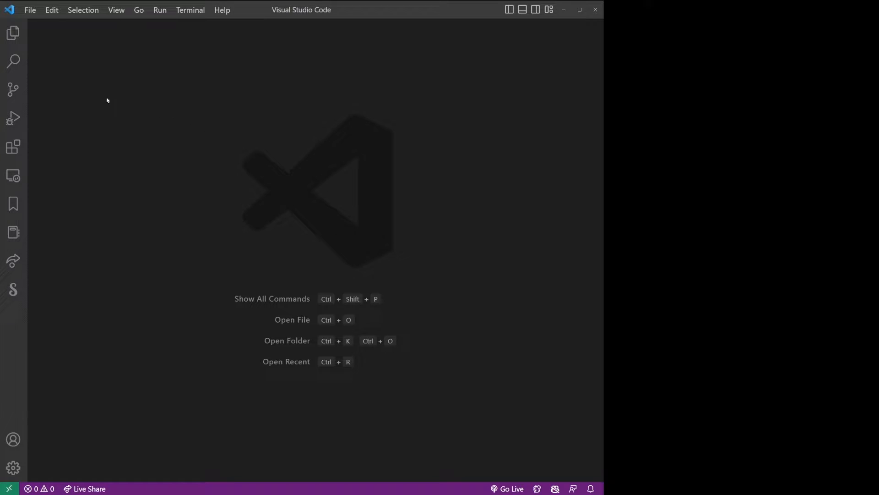
- Check in the Extensions view that the Dart and Flutter extensions are installed
{"action": "left_click", "coordinate": [13, 146]}
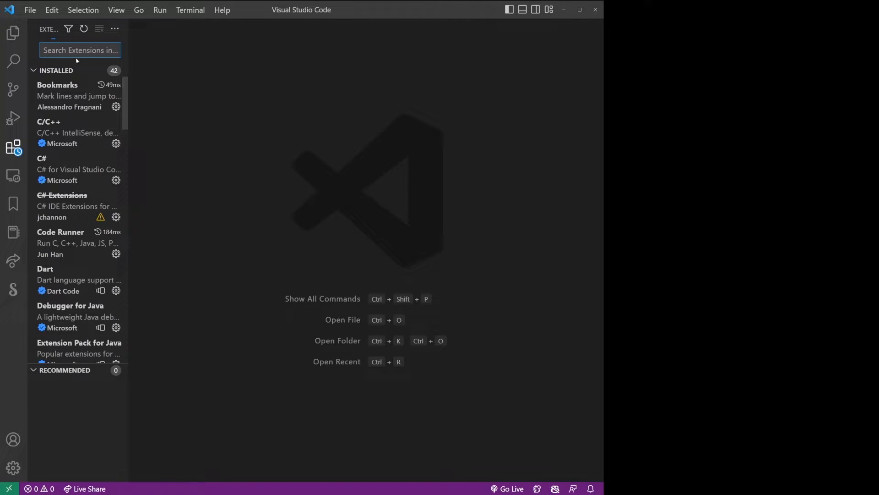
{"action": "type", "text": "dart"}
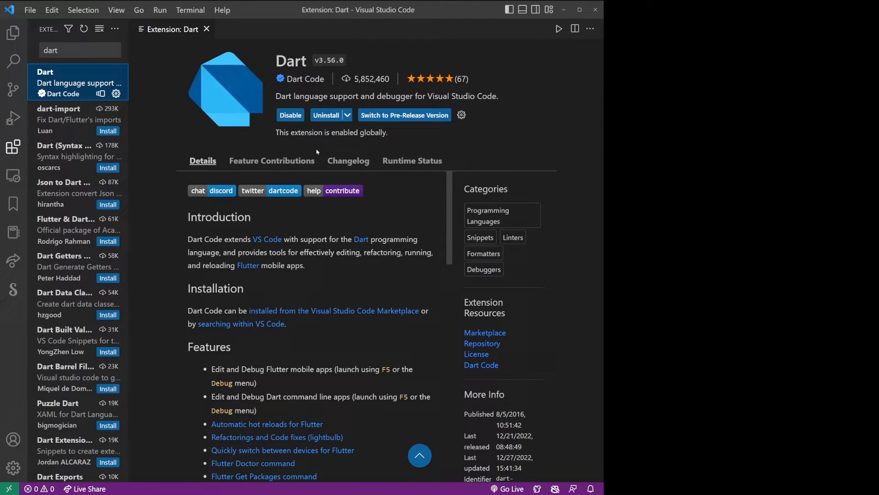
{"action": "left_click", "coordinate": [207, 29]}
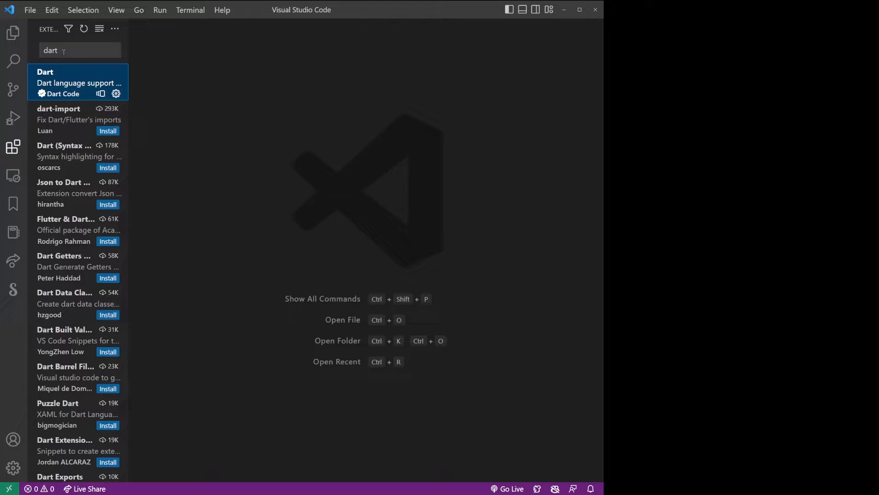
{"action": "type", "text": "flut"}
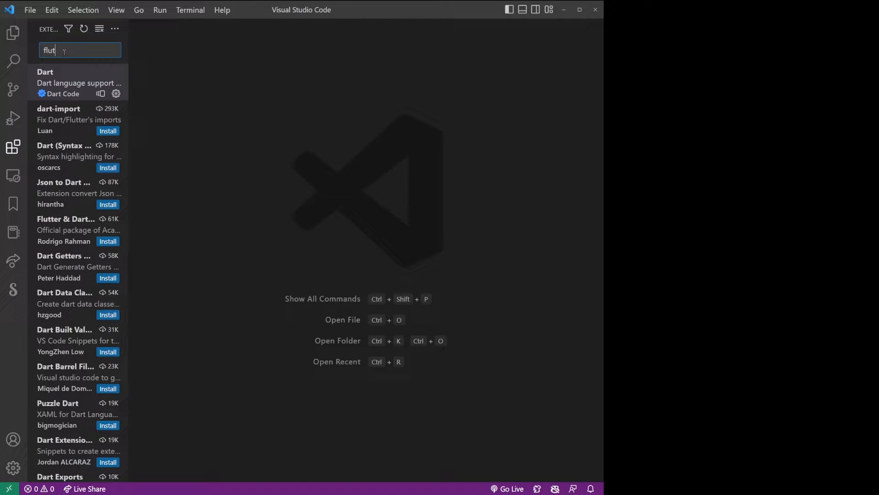
{"action": "type", "text": "ter"}
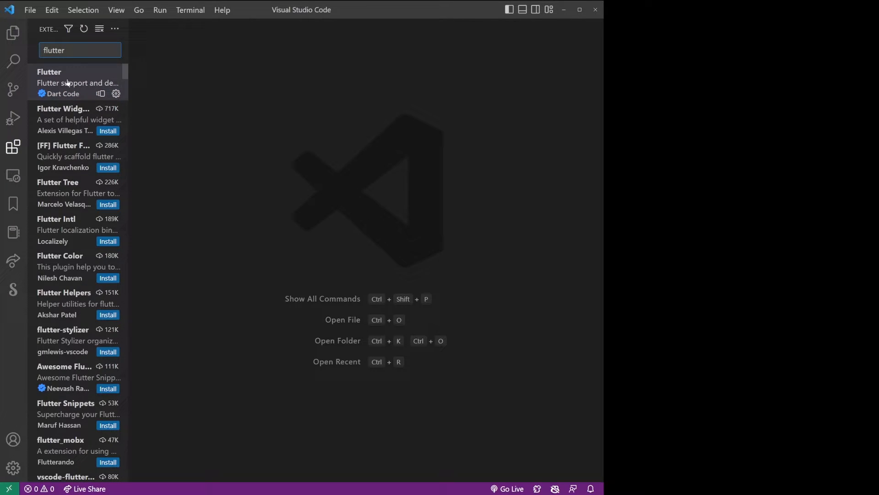
{"action": "left_click", "coordinate": [77, 82]}
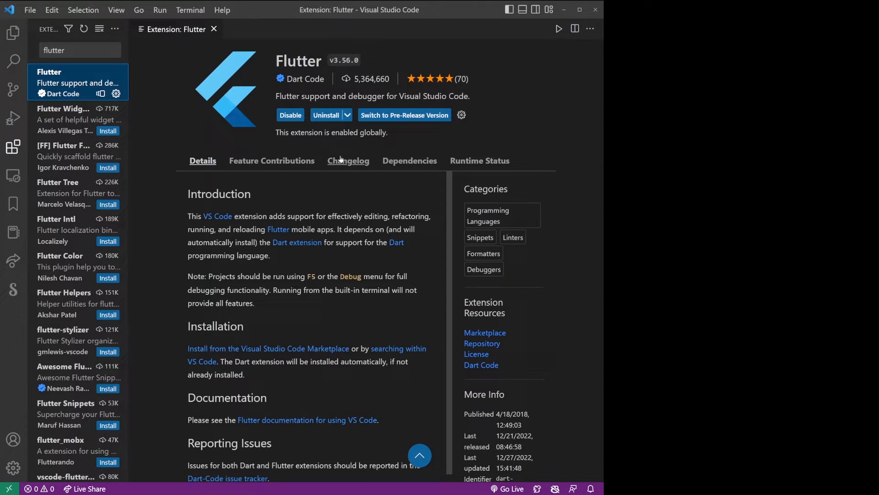
{"action": "mouse_move", "coordinate": [286, 143]}
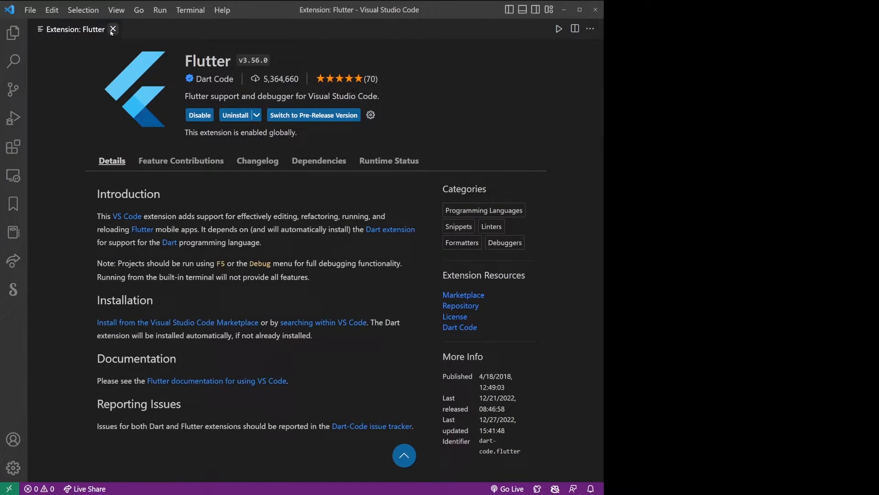
{"action": "left_click", "coordinate": [112, 30]}
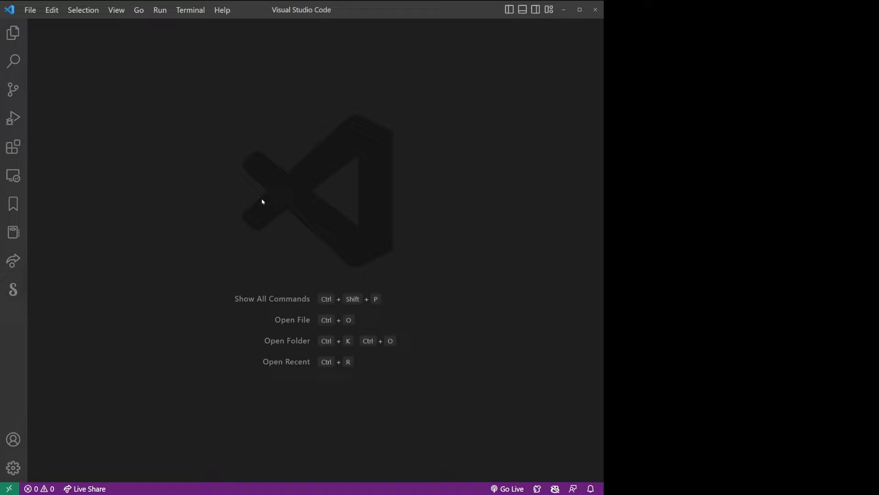
- Open the helloworld folder from C:\projects\flutter as the workspace
{"action": "left_click", "coordinate": [29, 10]}
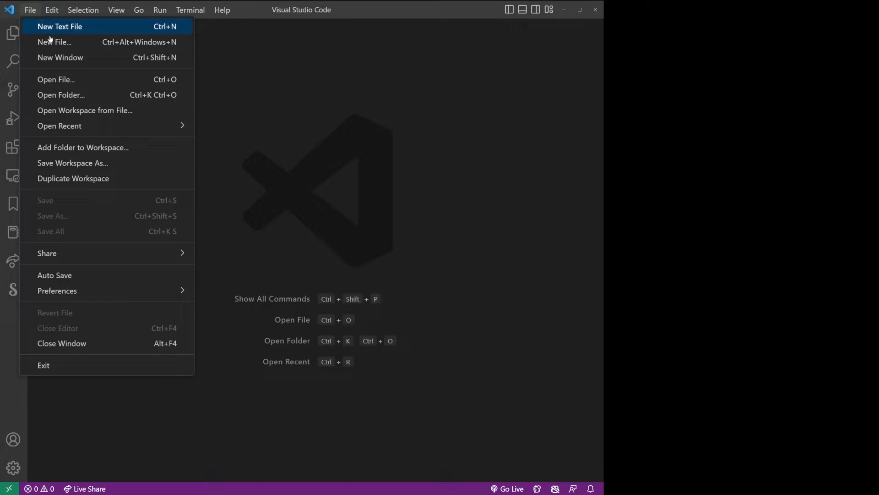
{"action": "left_click", "coordinate": [61, 94]}
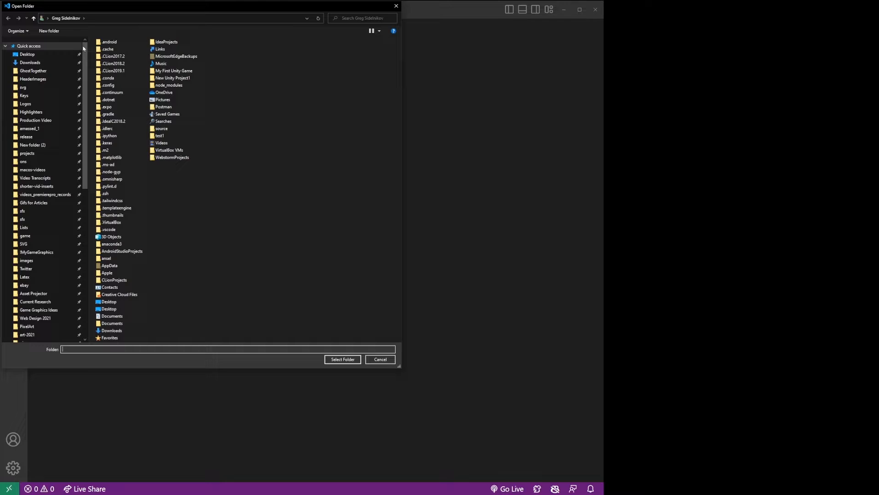
{"action": "scroll", "scroll_direction": "down", "scroll_amount": 3}
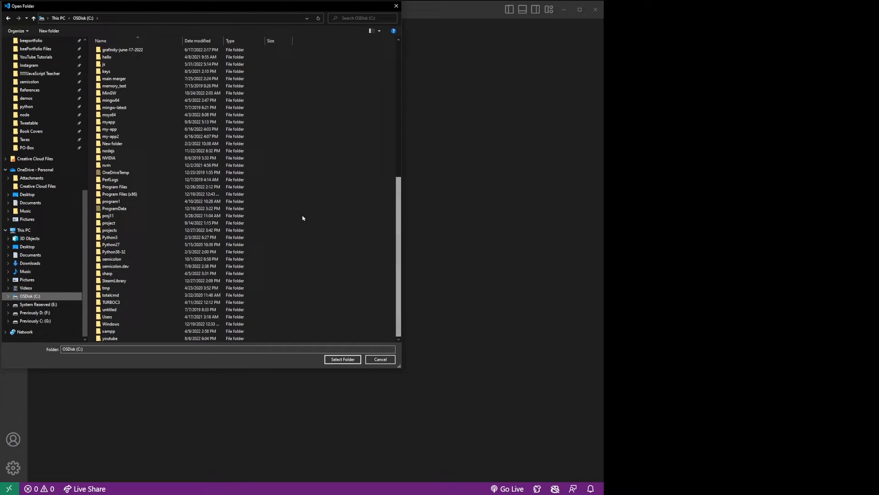
{"action": "double_click", "coordinate": [109, 229]}
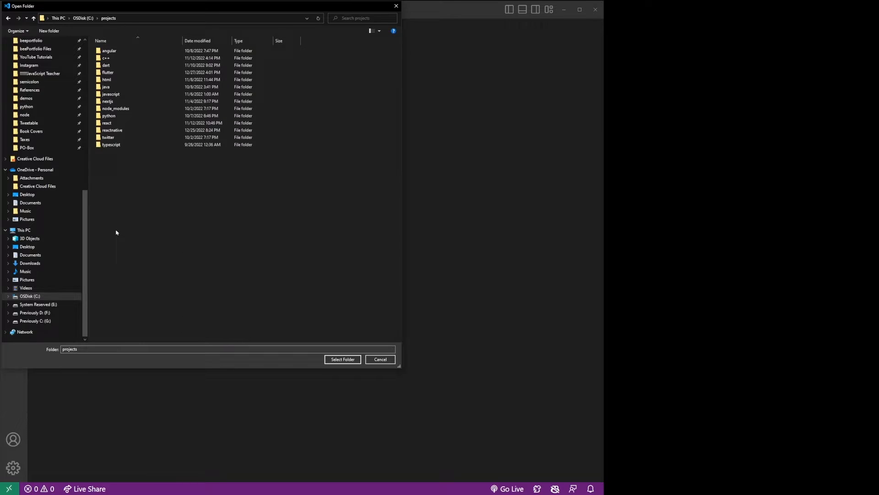
{"action": "left_click", "coordinate": [111, 94]}
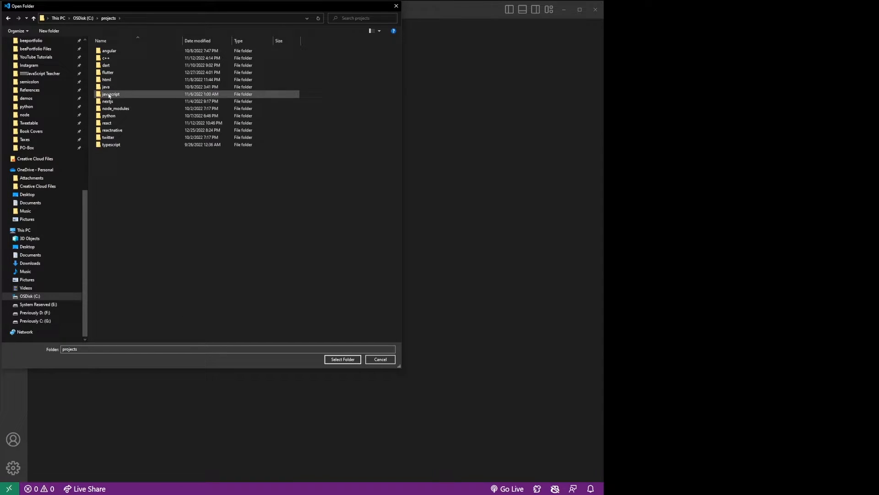
{"action": "double_click", "coordinate": [107, 71]}
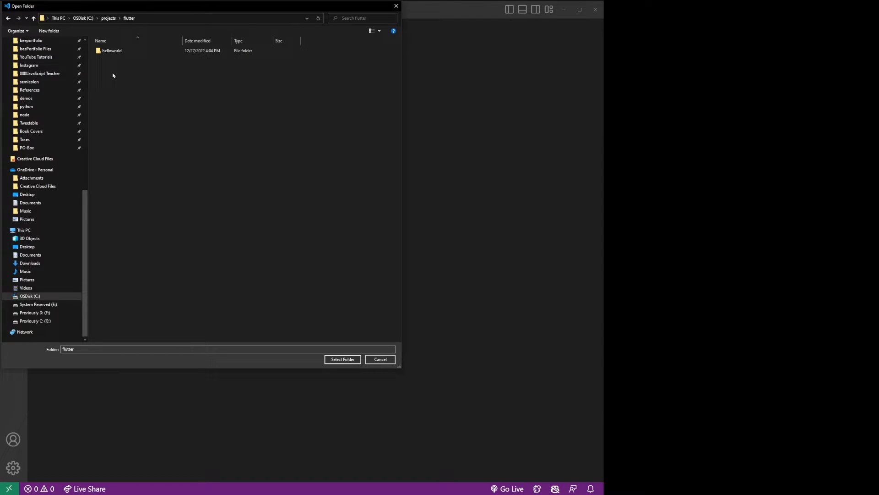
{"action": "left_click", "coordinate": [111, 51]}
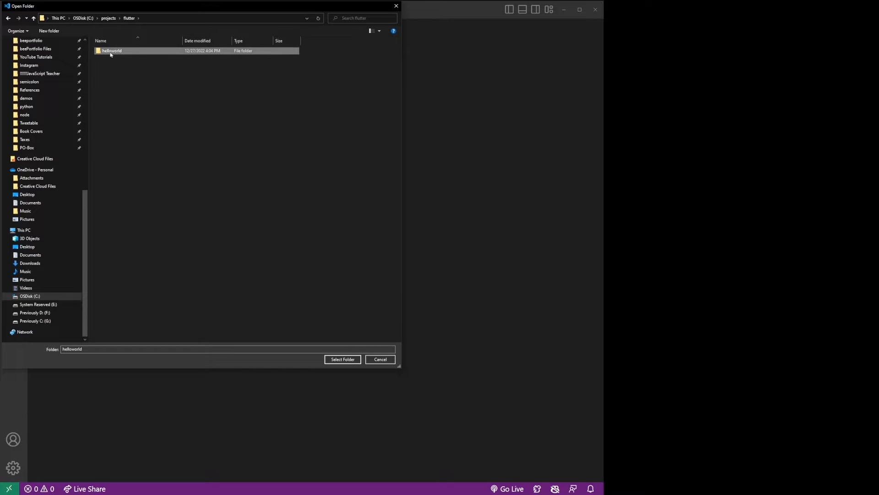
{"action": "left_click", "coordinate": [343, 359]}
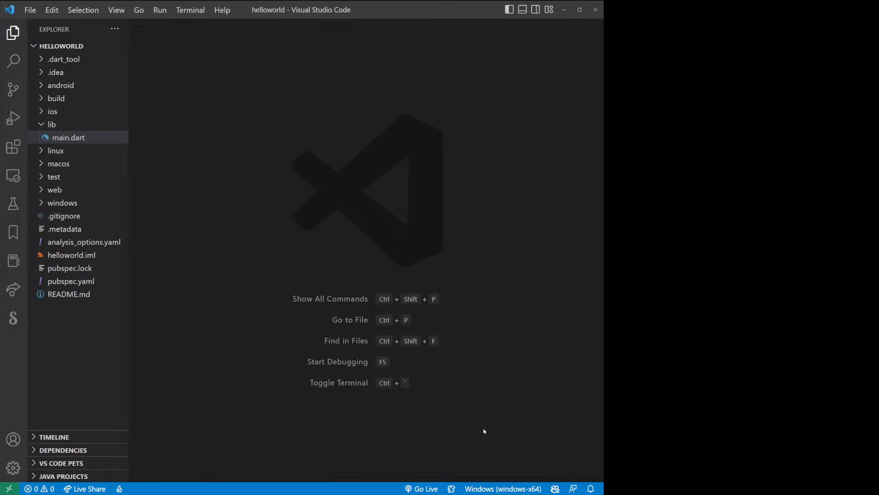
- Start the flutter emulator from the device selector and dismiss the failed-launch notice
{"action": "left_click", "coordinate": [69, 138]}
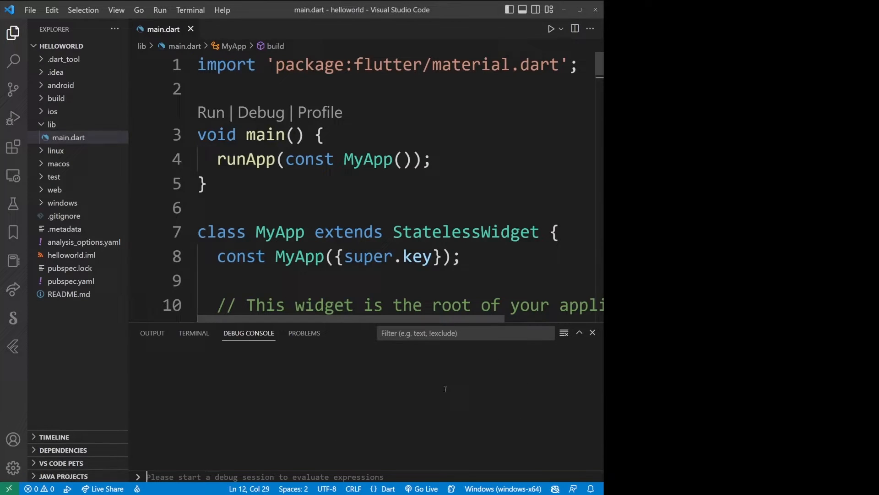
{"action": "mouse_move", "coordinate": [503, 488]}
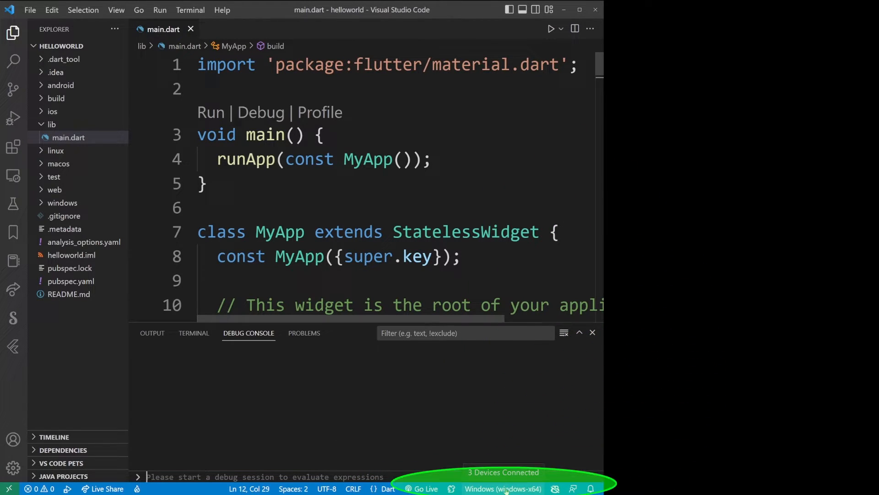
{"action": "left_click", "coordinate": [502, 488]}
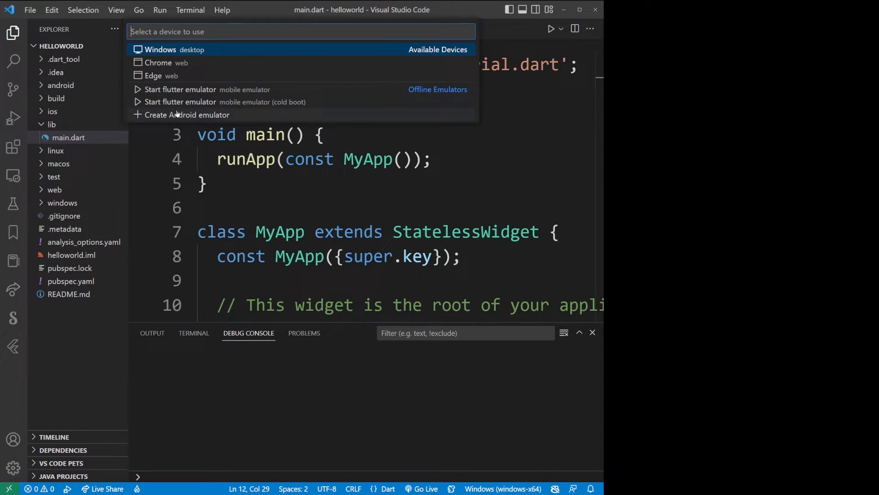
{"action": "left_click", "coordinate": [180, 89]}
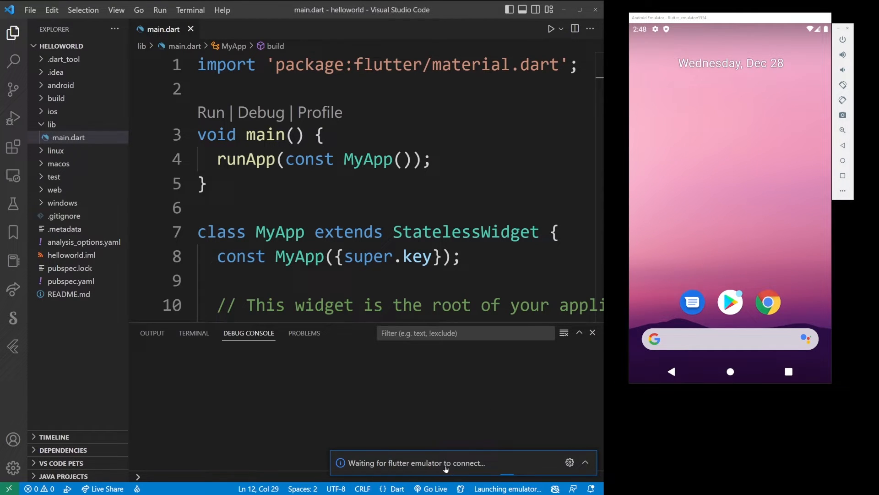
{"action": "left_click", "coordinate": [462, 257]}
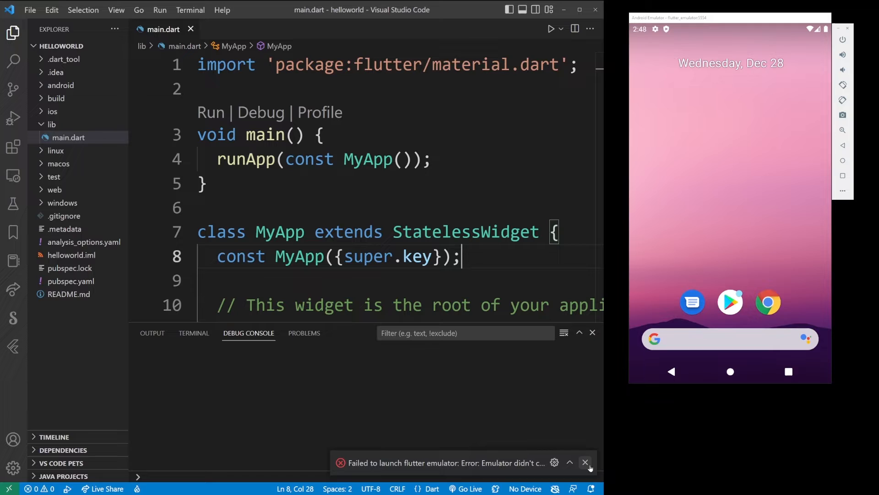
{"action": "left_click", "coordinate": [586, 462]}
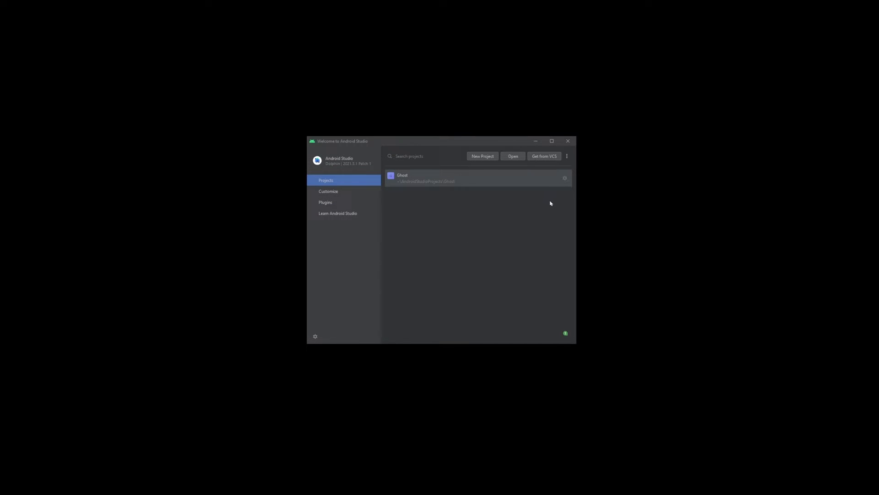
- From More Actions open the Virtual Device Manager and run an action on the flutter emulator
{"action": "left_click", "coordinate": [566, 156]}
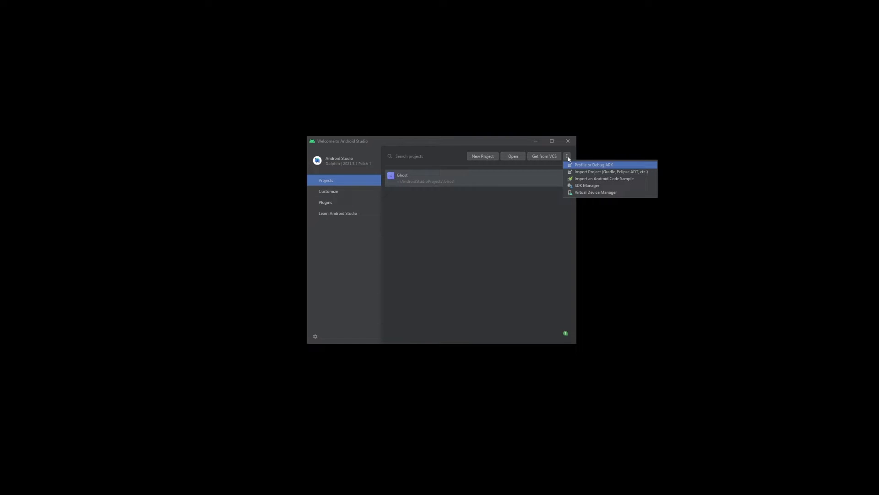
{"action": "mouse_move", "coordinate": [595, 193]}
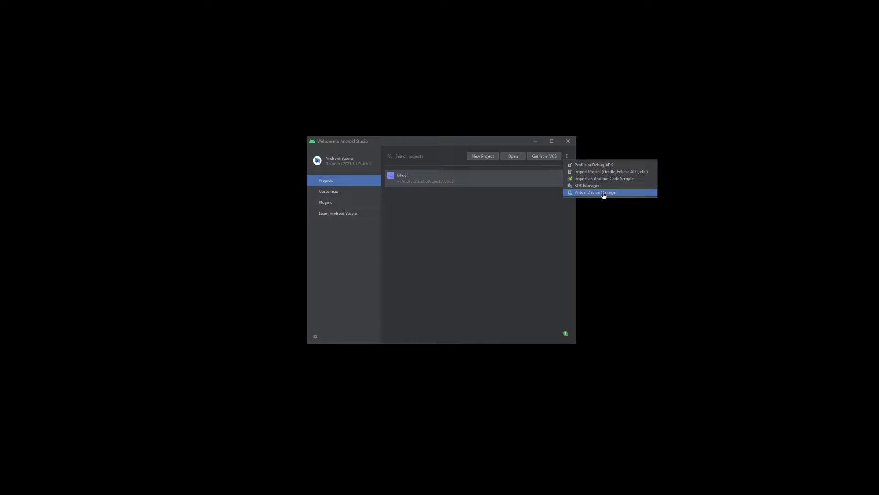
{"action": "left_click", "coordinate": [595, 193]}
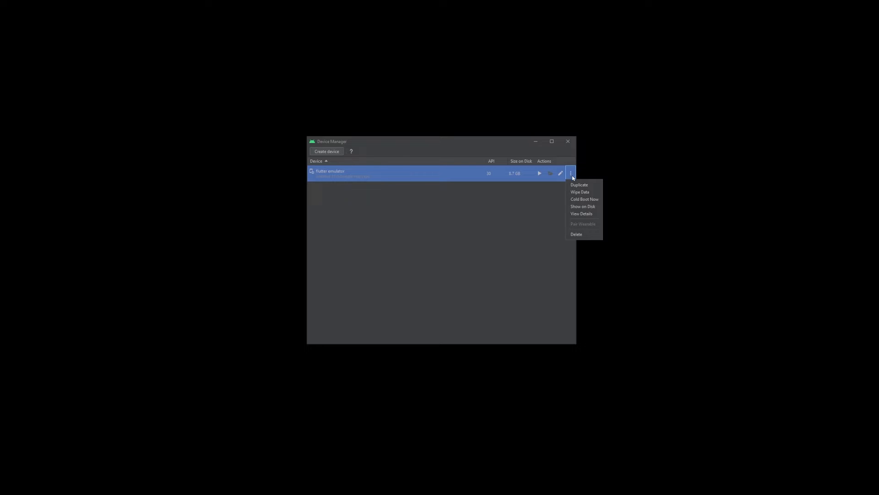
{"action": "left_click", "coordinate": [580, 192]}
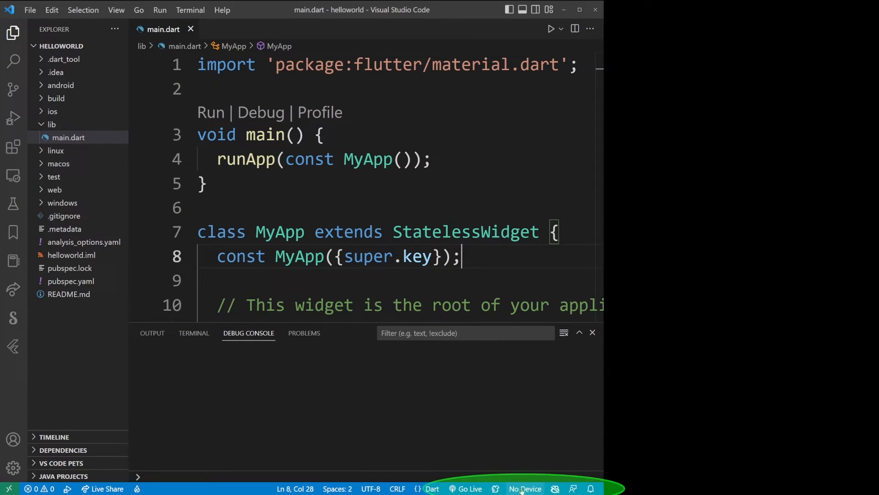
- Choose Start flutter emulator from the 'No Device' selector so it becomes the active device
{"action": "left_click", "coordinate": [525, 488]}
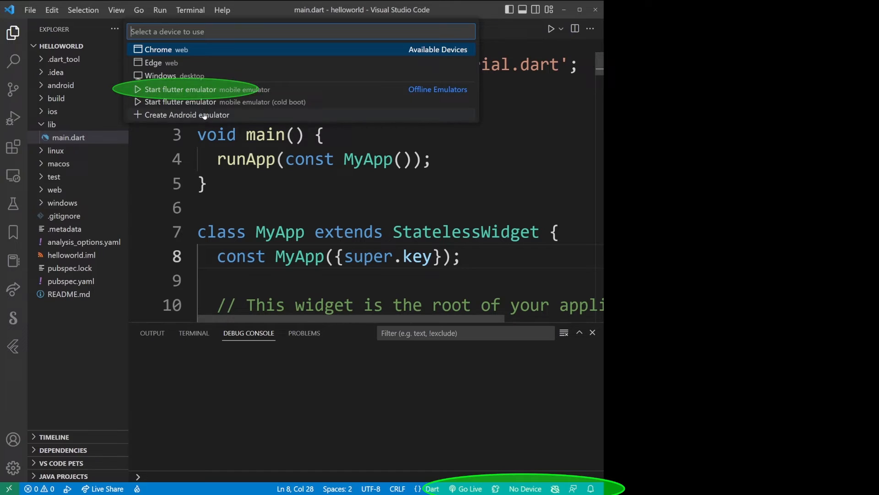
{"action": "left_click", "coordinate": [181, 89]}
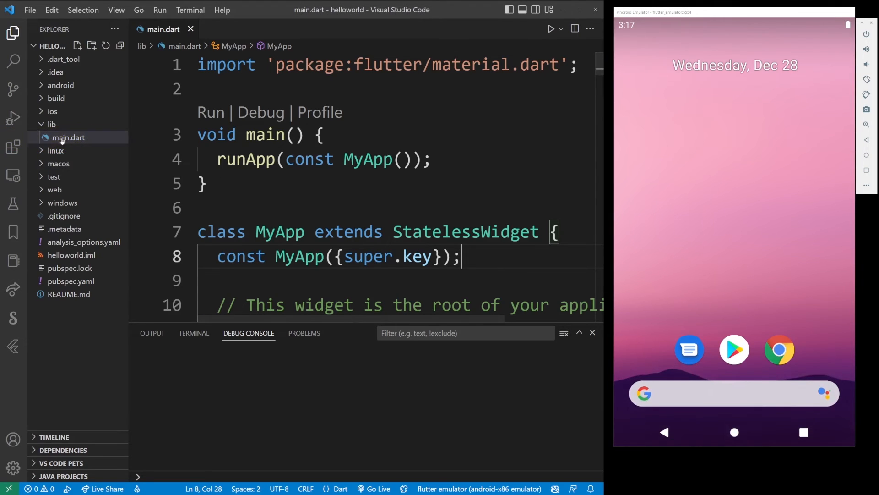
- Debug main.dart on the emulator and tap the + button to raise the counter to 22
{"action": "left_click", "coordinate": [69, 137]}
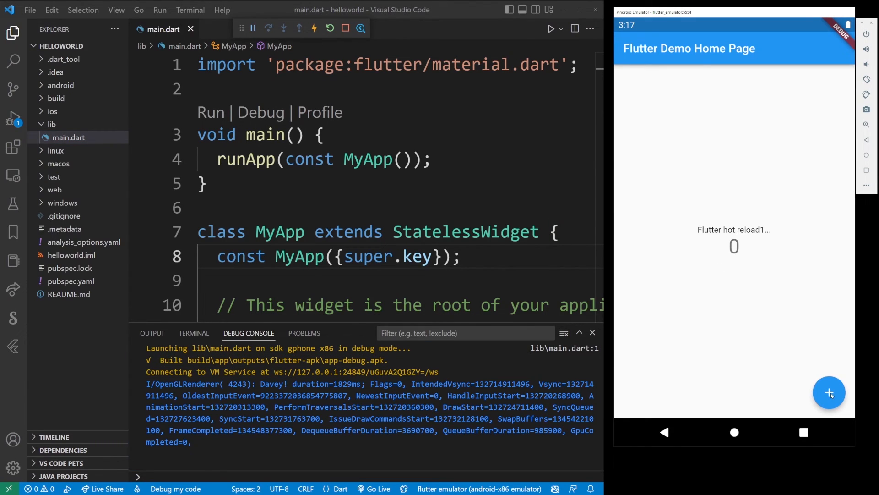
{"action": "left_click", "coordinate": [828, 392]}
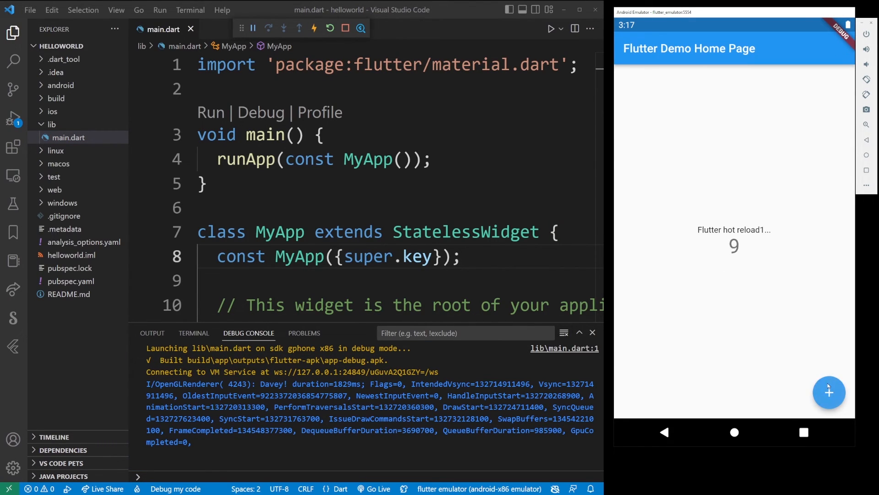
{"action": "left_click", "coordinate": [828, 391]}
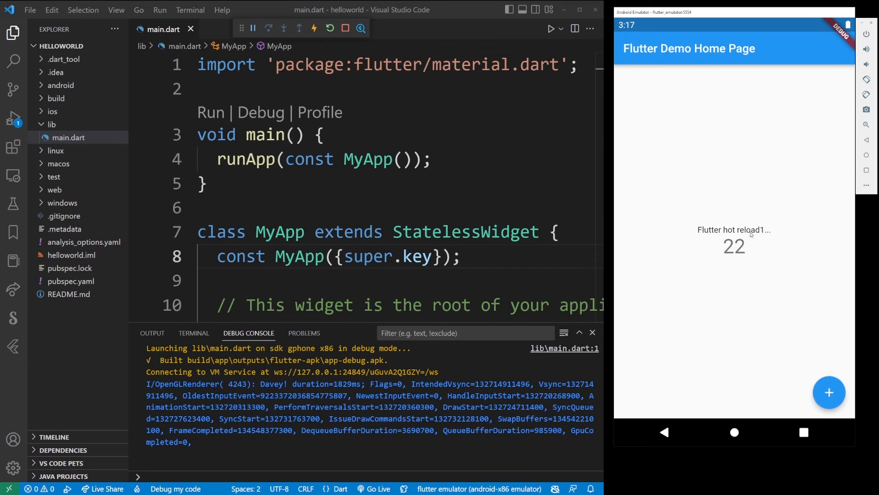
{"action": "left_click", "coordinate": [473, 232]}
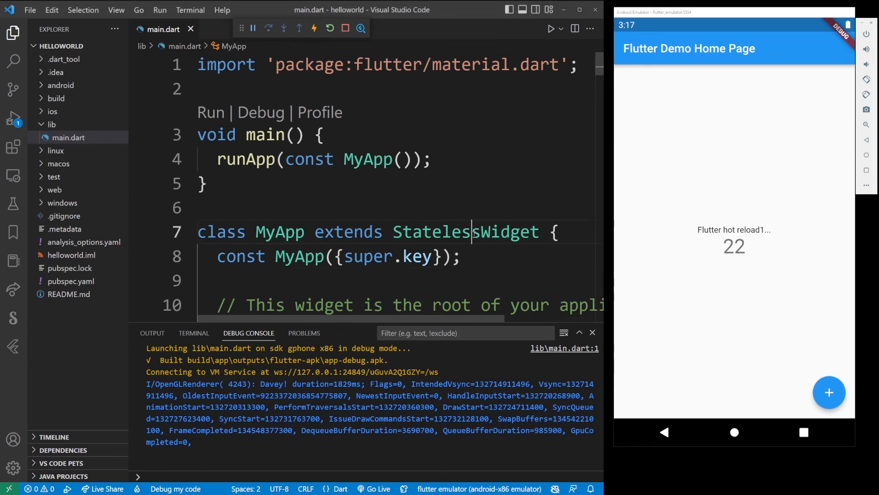